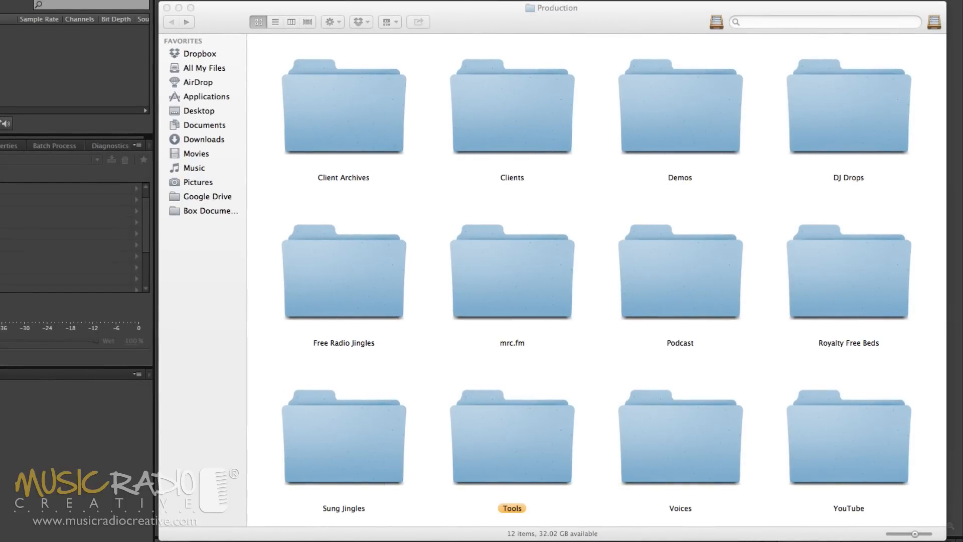
left_click(343, 108)
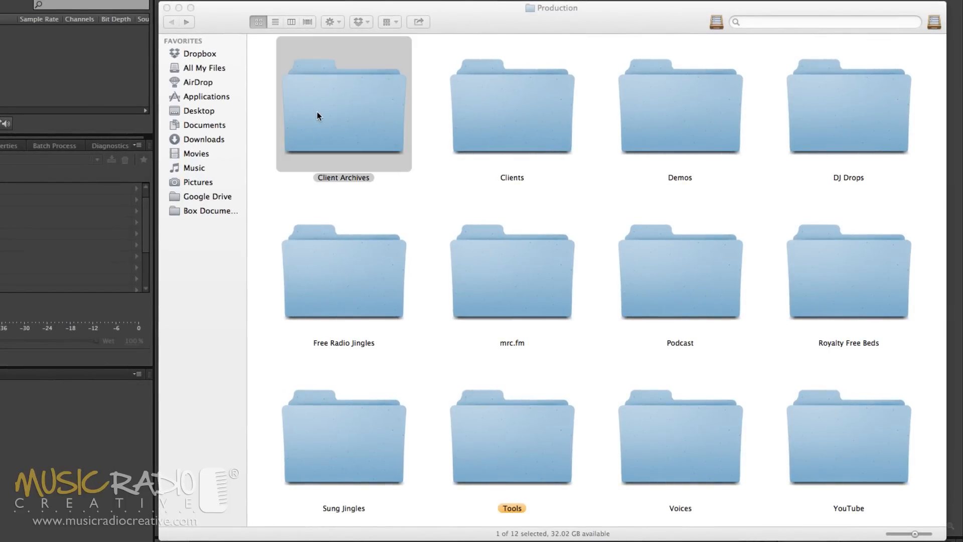
double_click(344, 104)
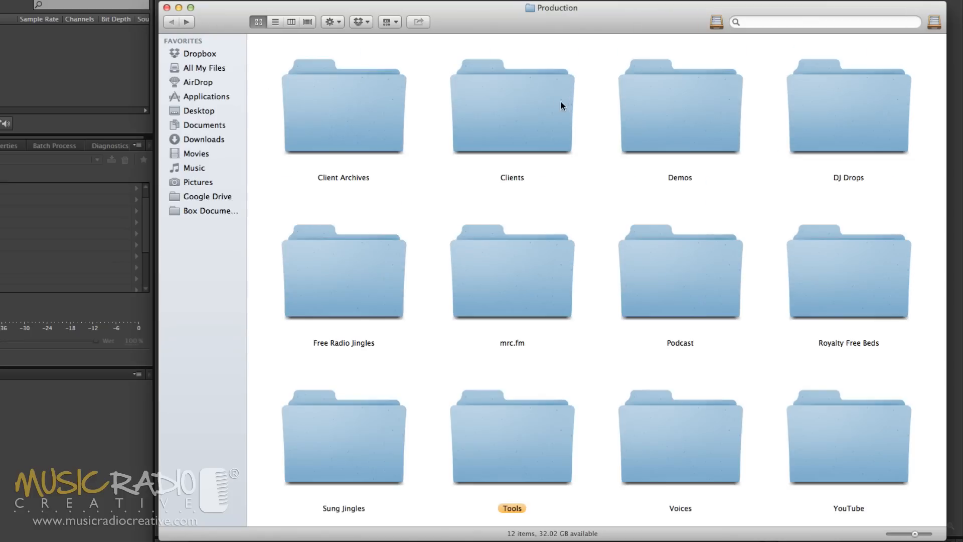
mouse_move(504, 110)
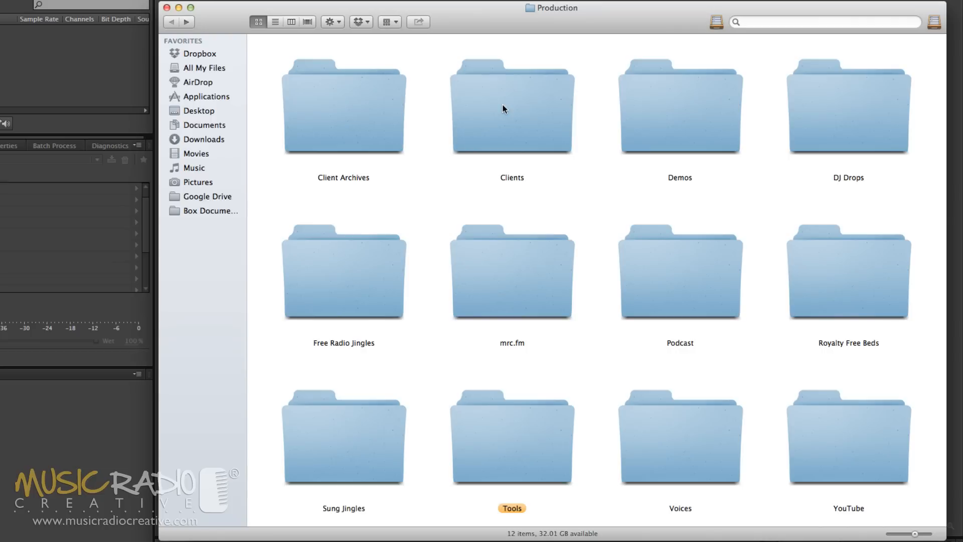
mouse_move(705, 129)
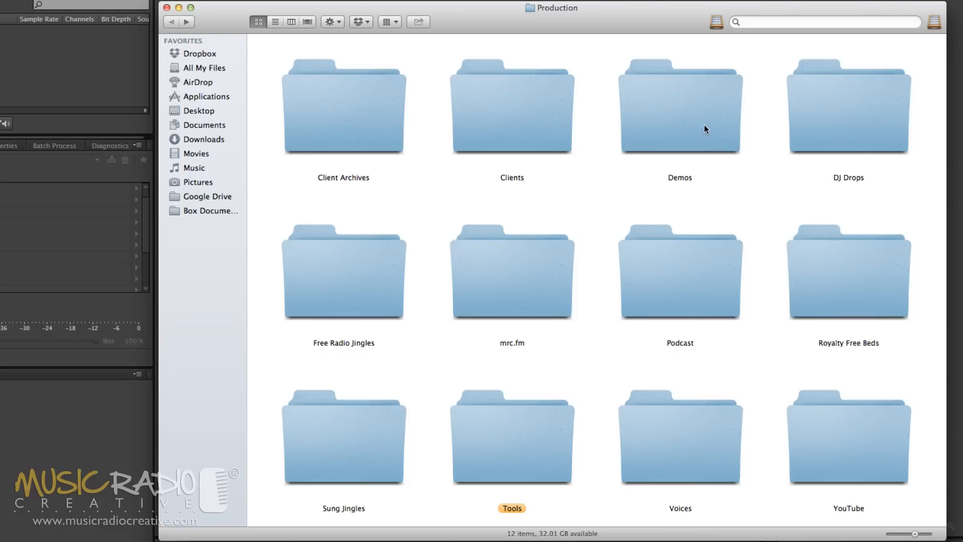
mouse_move(716, 129)
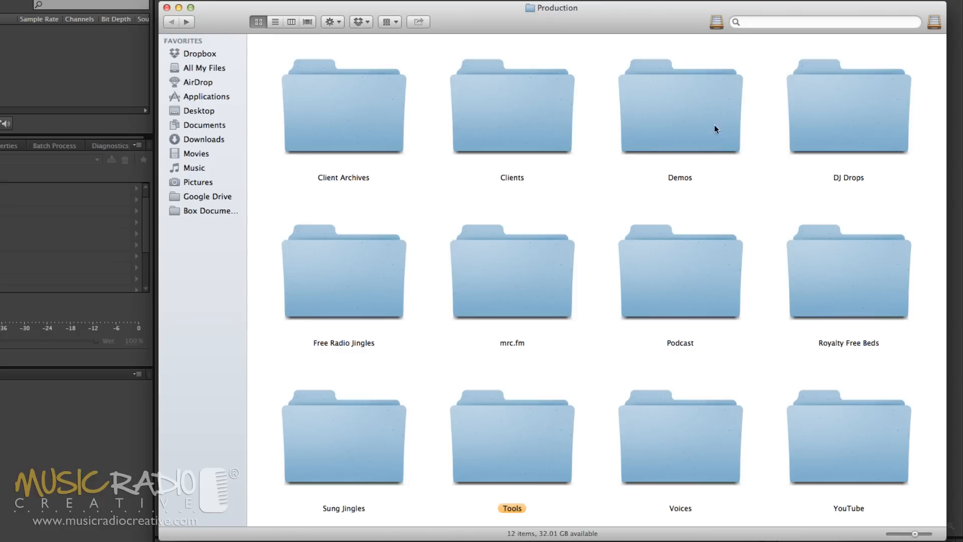
mouse_move(311, 303)
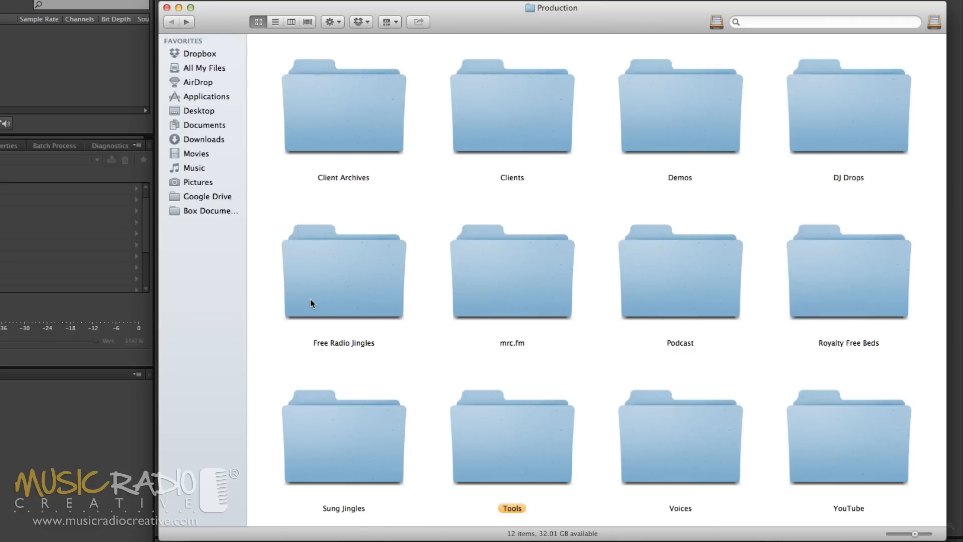
mouse_move(519, 306)
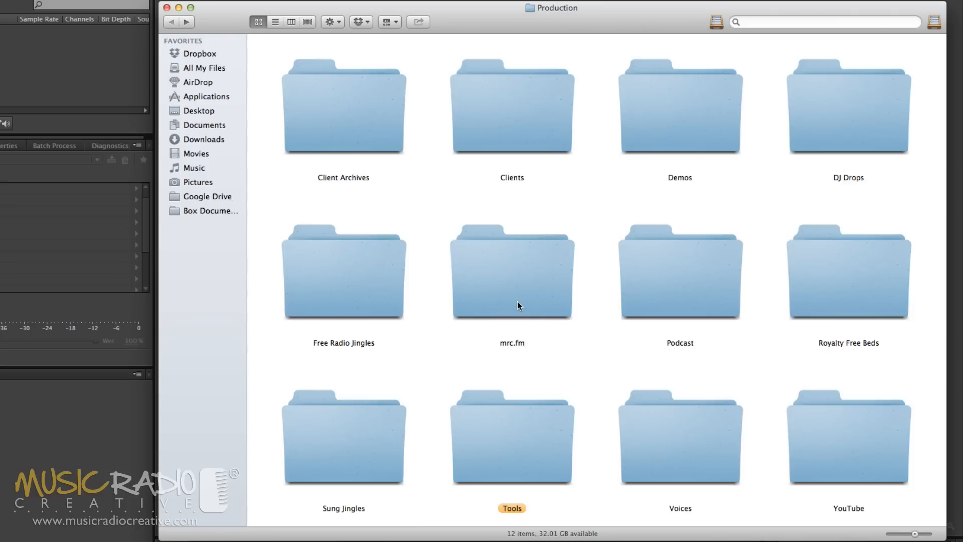
mouse_move(653, 292)
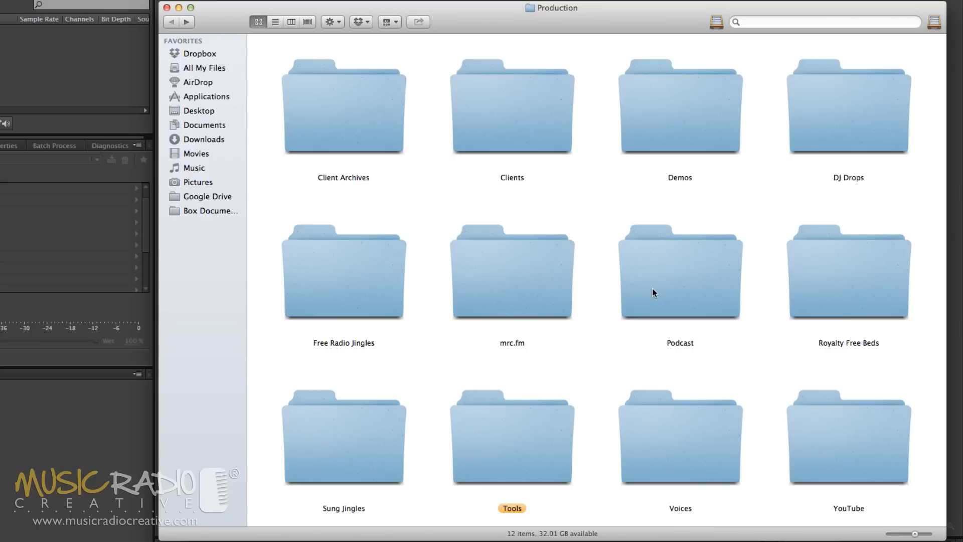
mouse_move(856, 289)
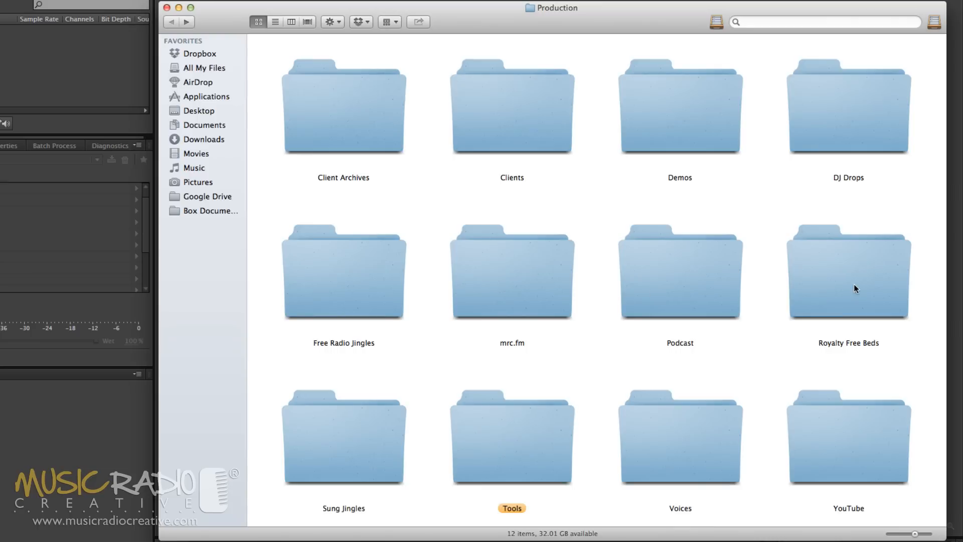
double_click(848, 270)
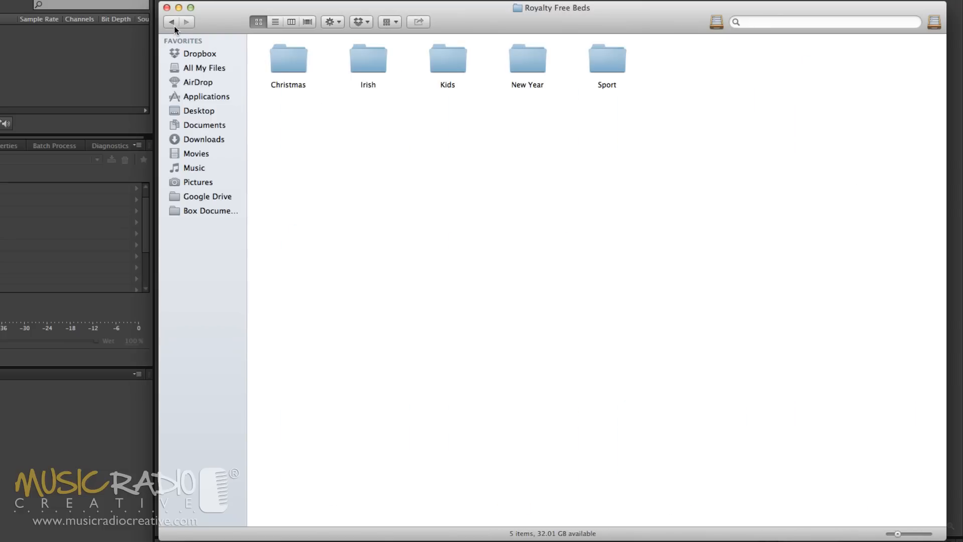
left_click(172, 21)
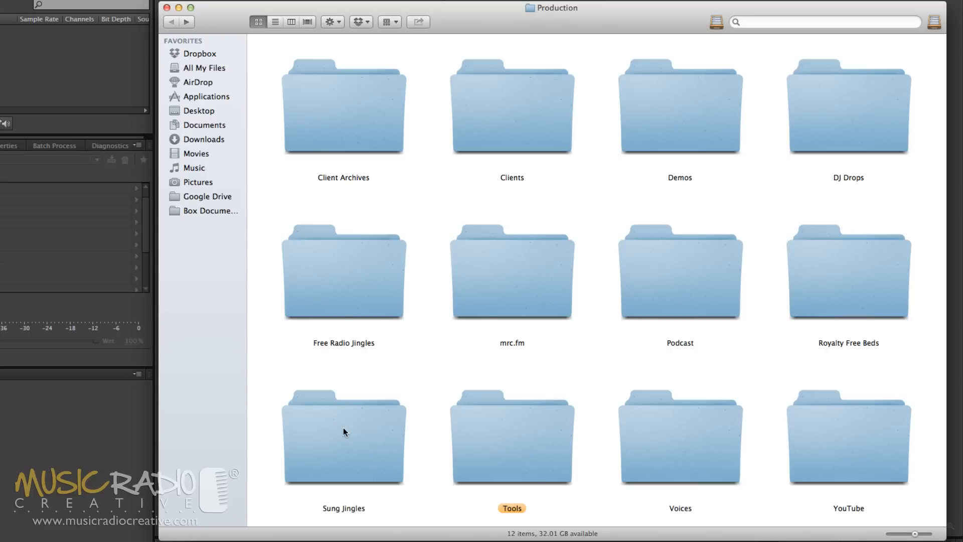
double_click(512, 437)
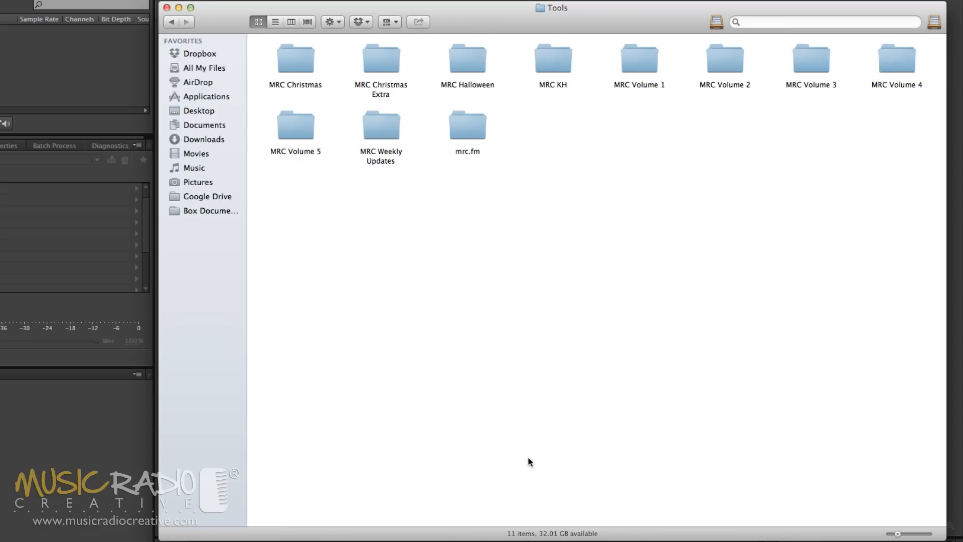
mouse_move(173, 31)
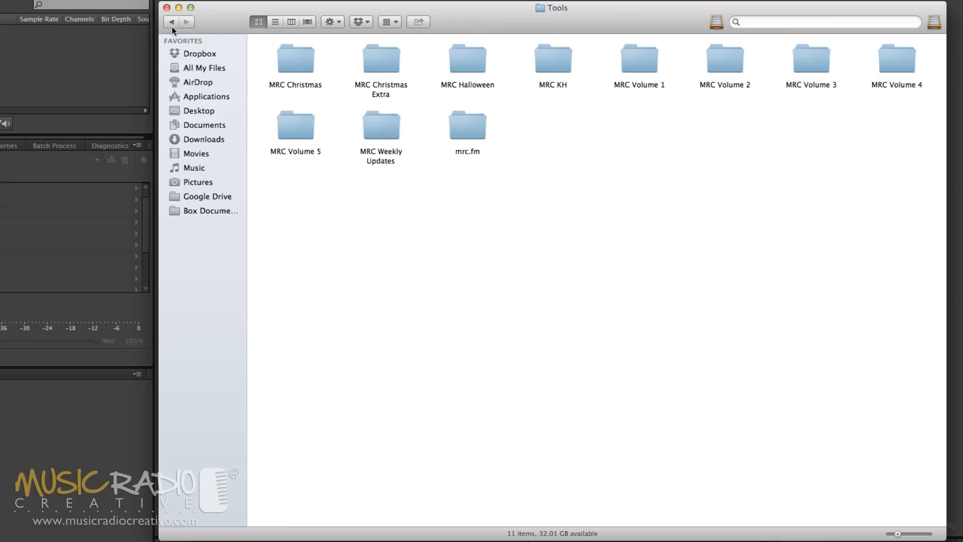
mouse_move(170, 21)
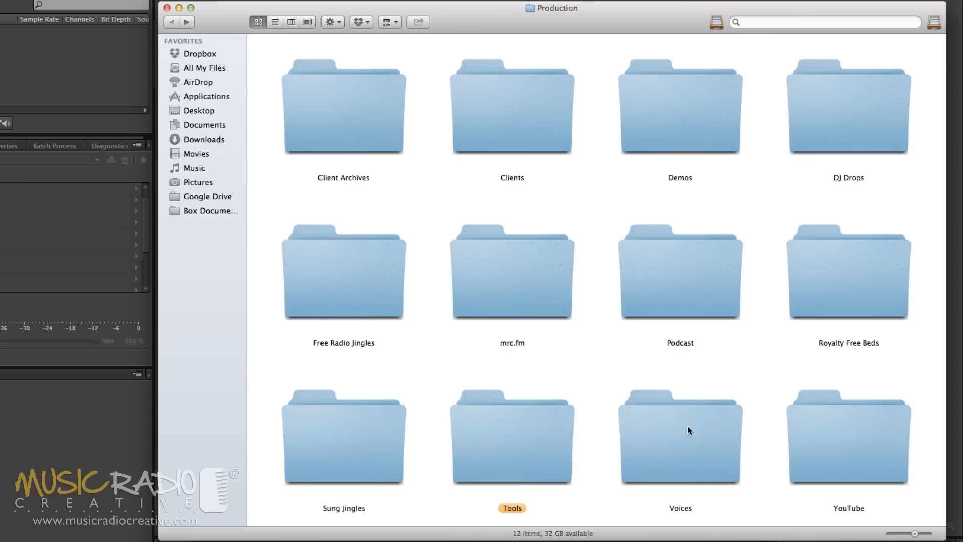
double_click(679, 437)
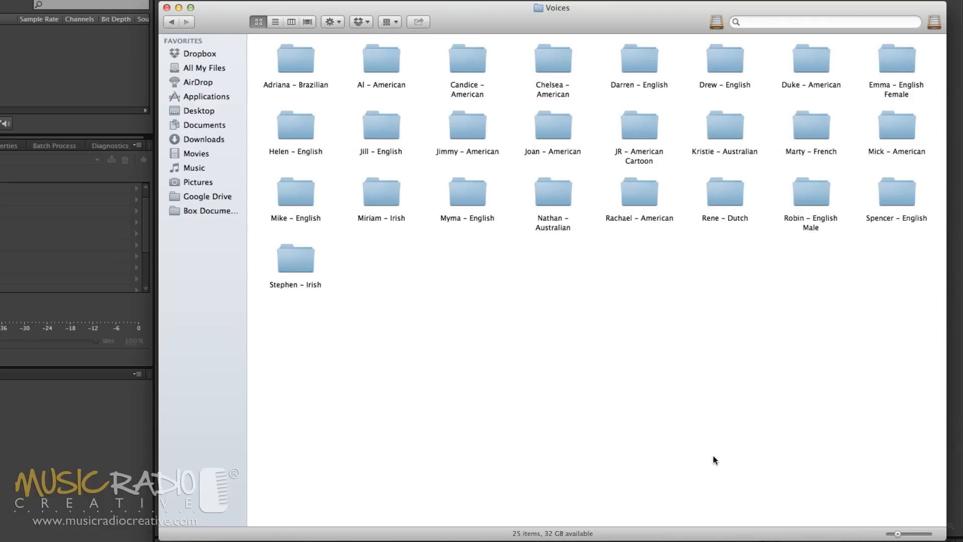
mouse_move(485, 444)
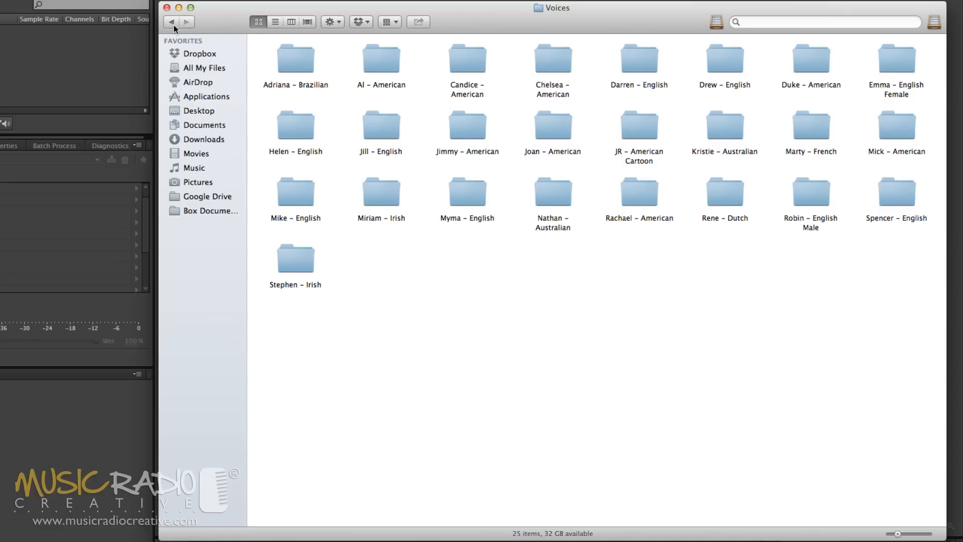
mouse_move(173, 21)
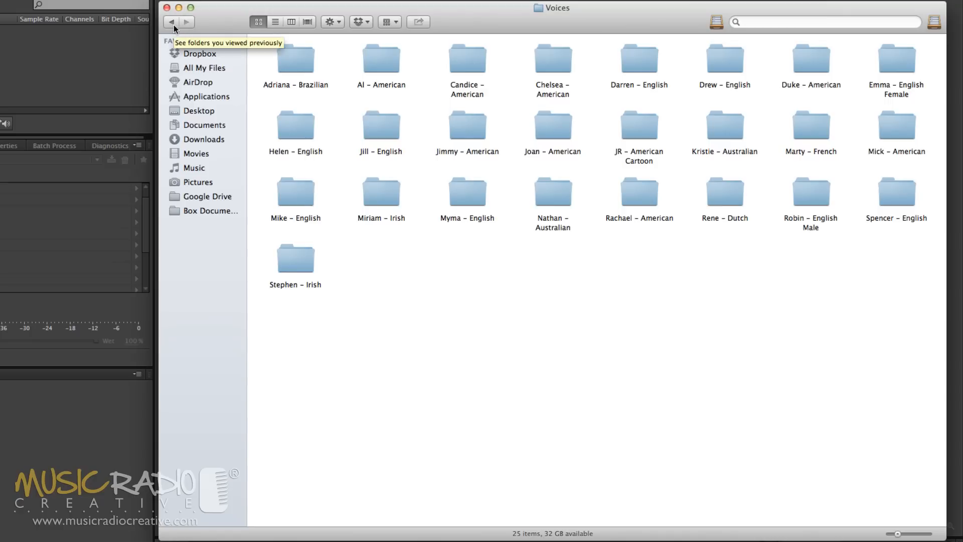
left_click(172, 21)
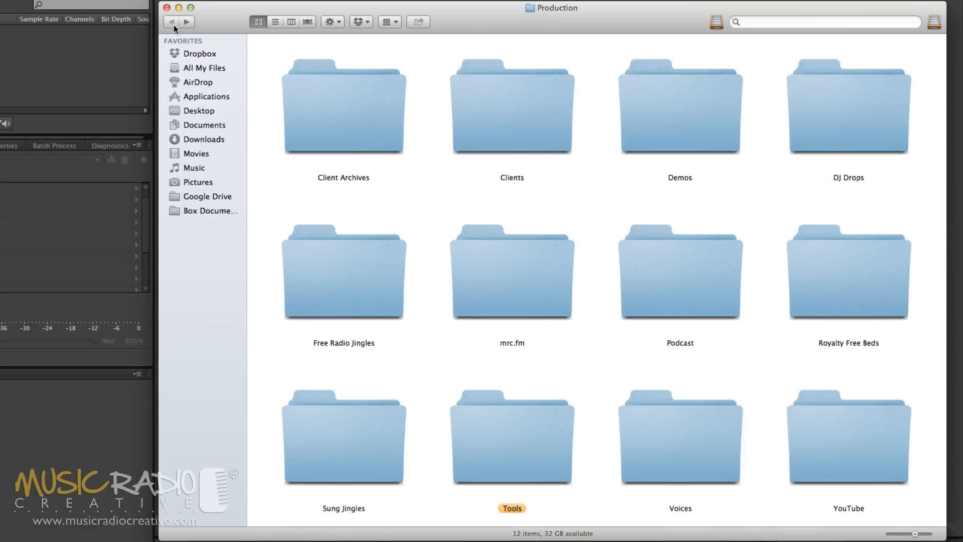